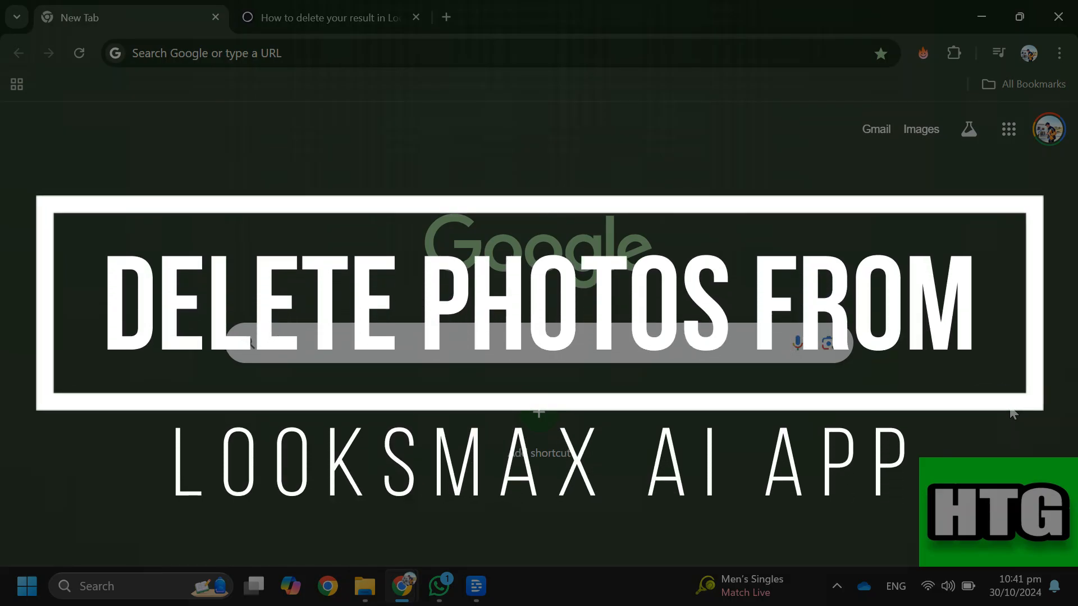
Enter 'HTG' into the Google search box on the new tab page
{"action": "type", "text": "HTG"}
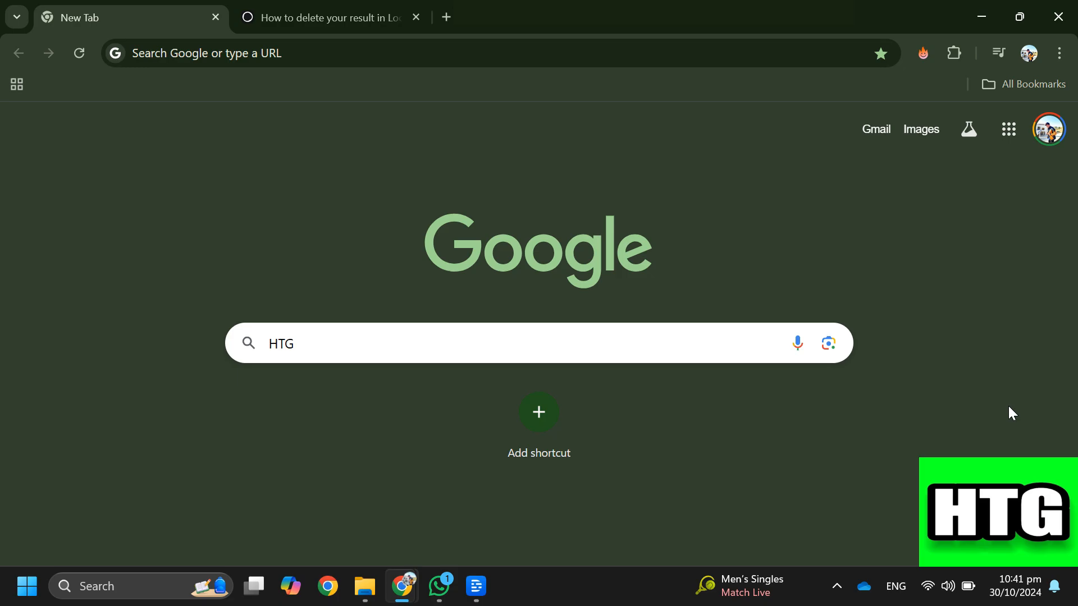
Switch to the 'How to delete your result in LooksMax' article tab on mrhack.io
{"action": "left_click", "coordinate": [330, 17]}
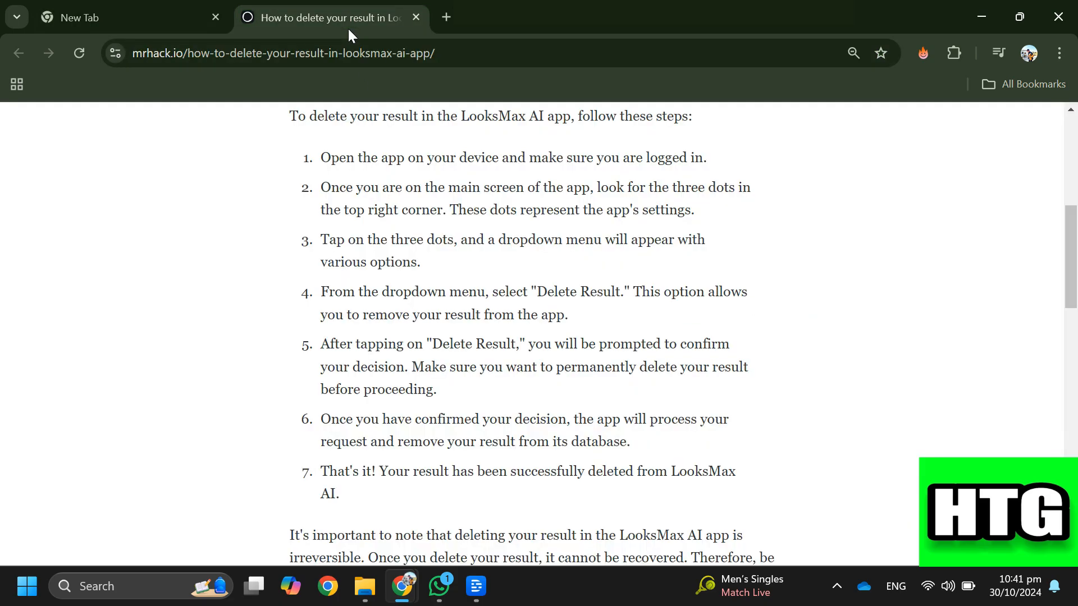
{"action": "mouse_move", "coordinate": [863, 385]}
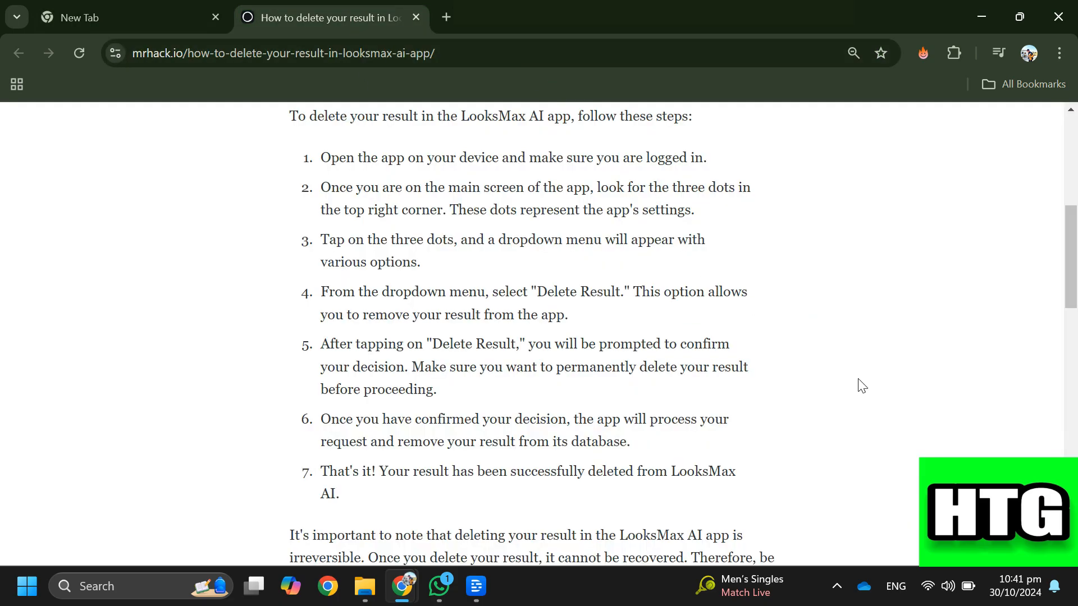
{"action": "mouse_move", "coordinate": [932, 347]}
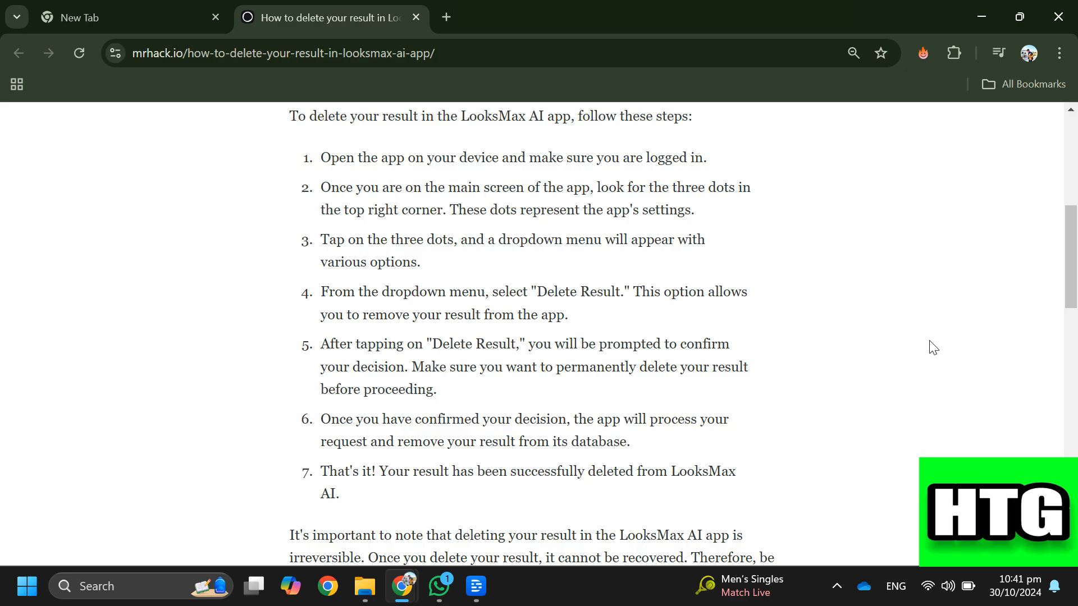